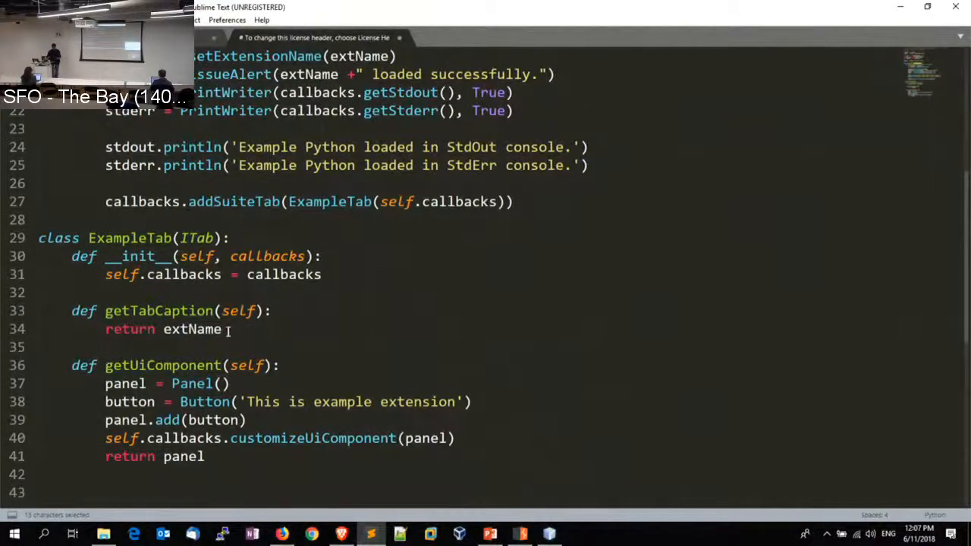
Highlight the getTabCaption method and the extName value it returns.
left_click(155, 311)
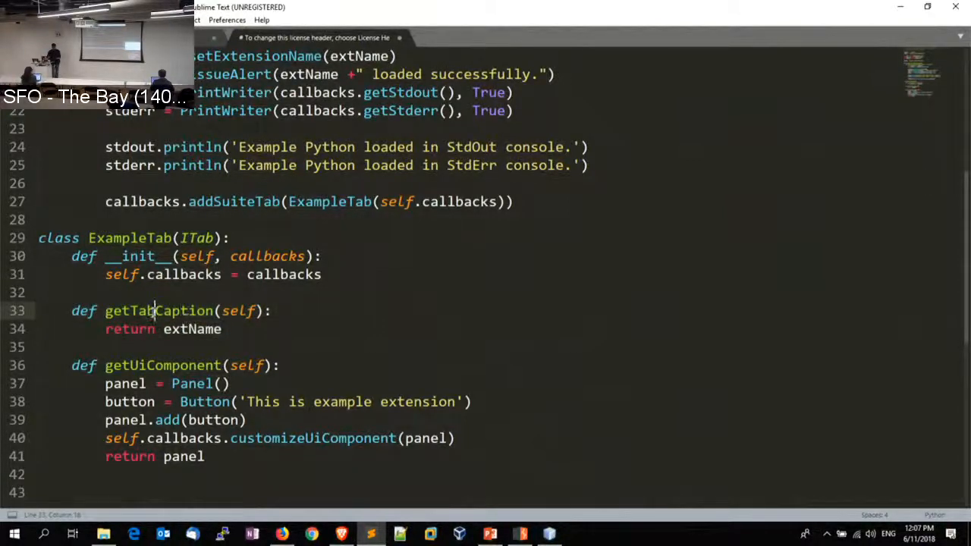
double_click(159, 309)
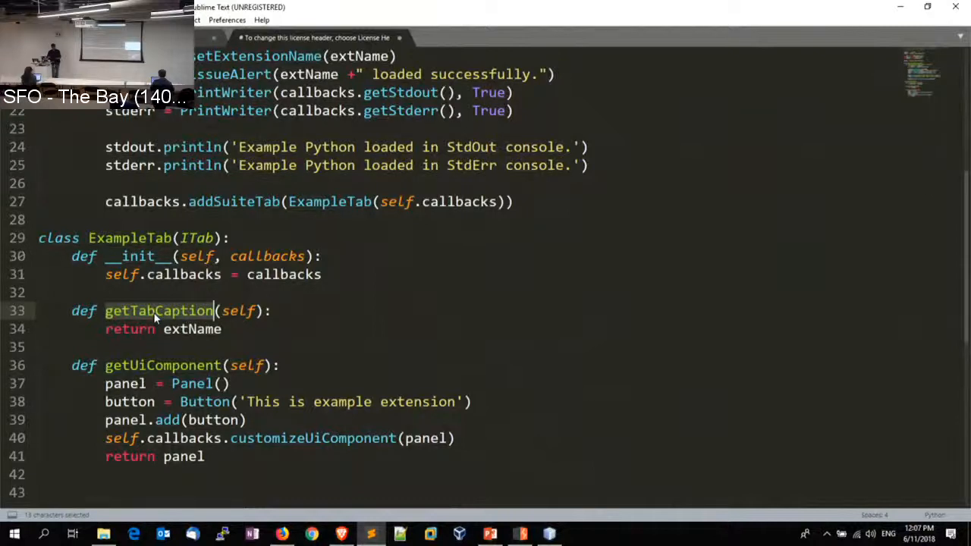
double_click(191, 328)
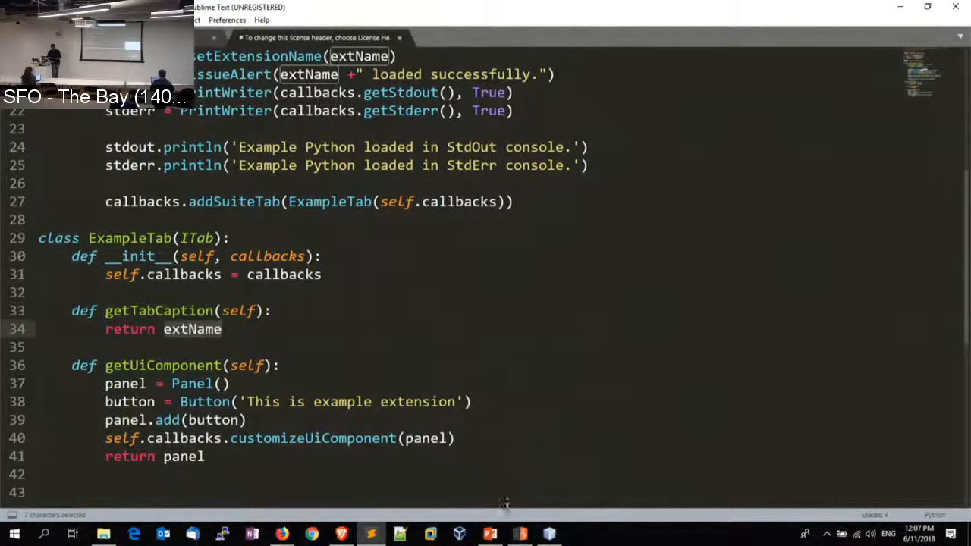
mouse_move(319, 329)
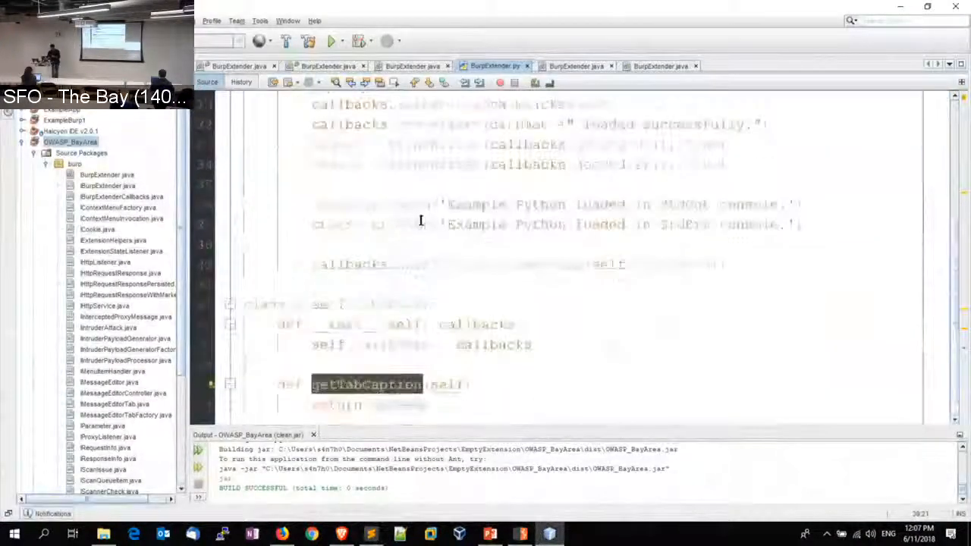
Back in the Python extension code, highlight the getUiComponent method.
left_click(660, 67)
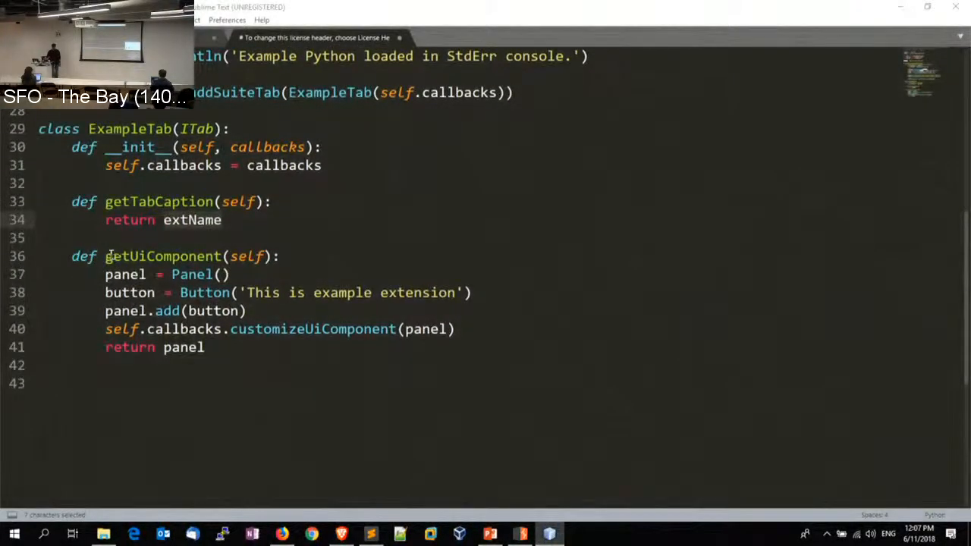
left_click(106, 255)
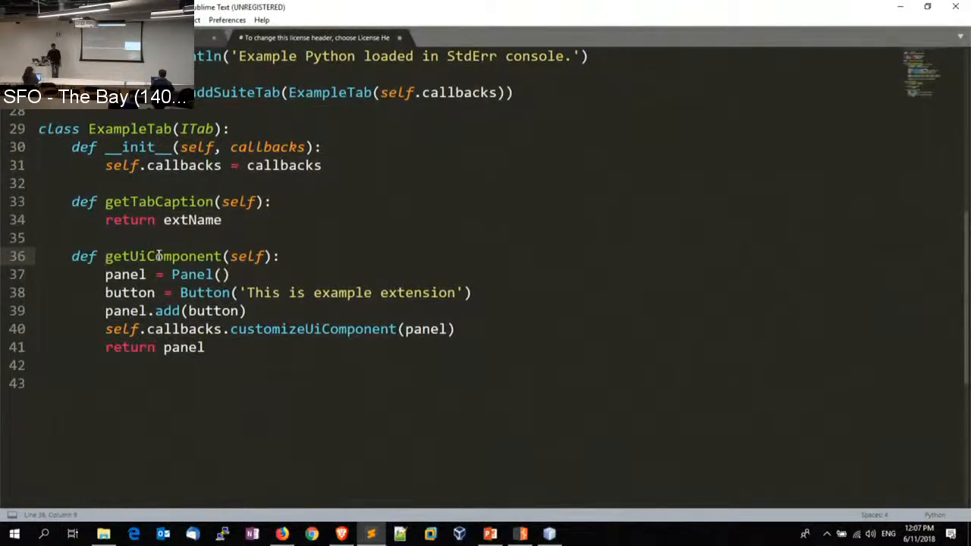
double_click(163, 255)
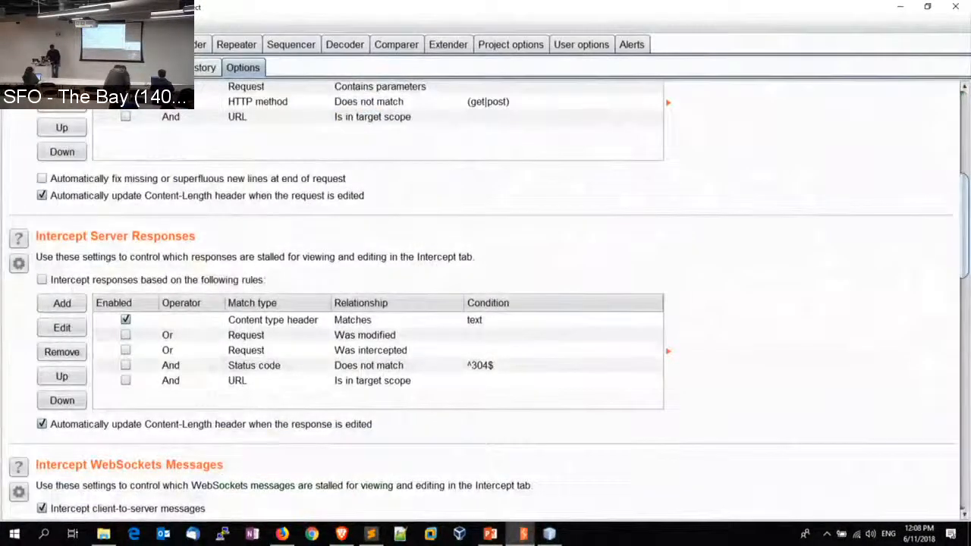
Start the Add extension wizard in Extender, cancel it, and view the Jython JAR path.
left_click(448, 44)
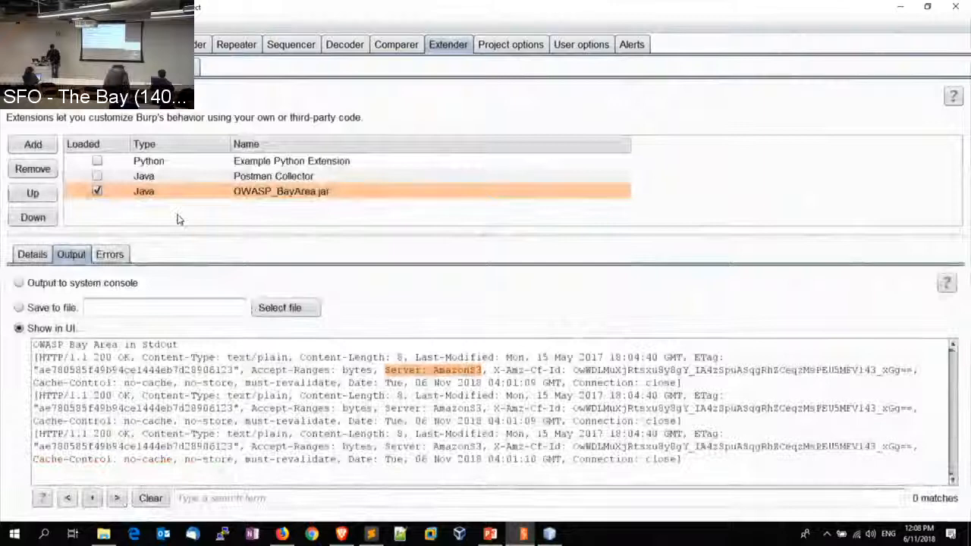
left_click(33, 144)
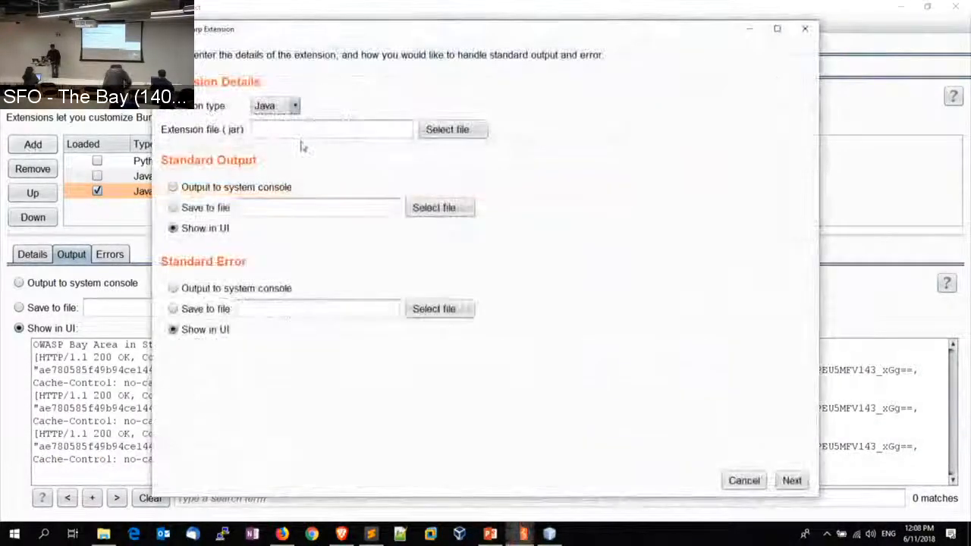
left_click(743, 480)
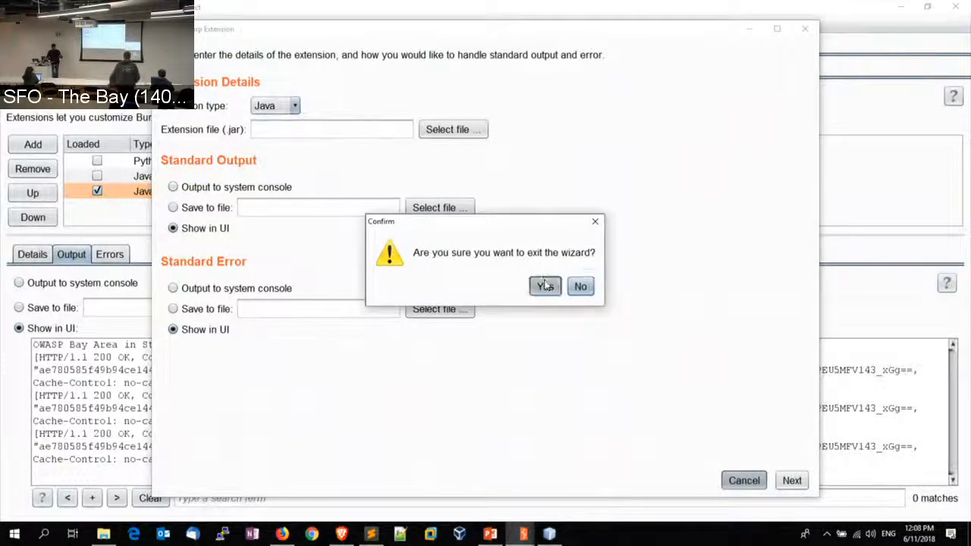
left_click(544, 285)
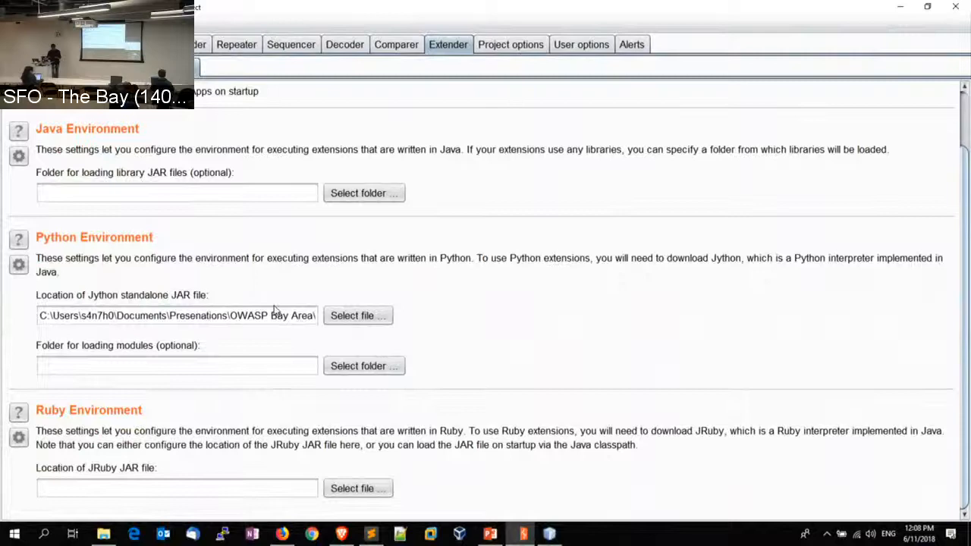
mouse_move(243, 296)
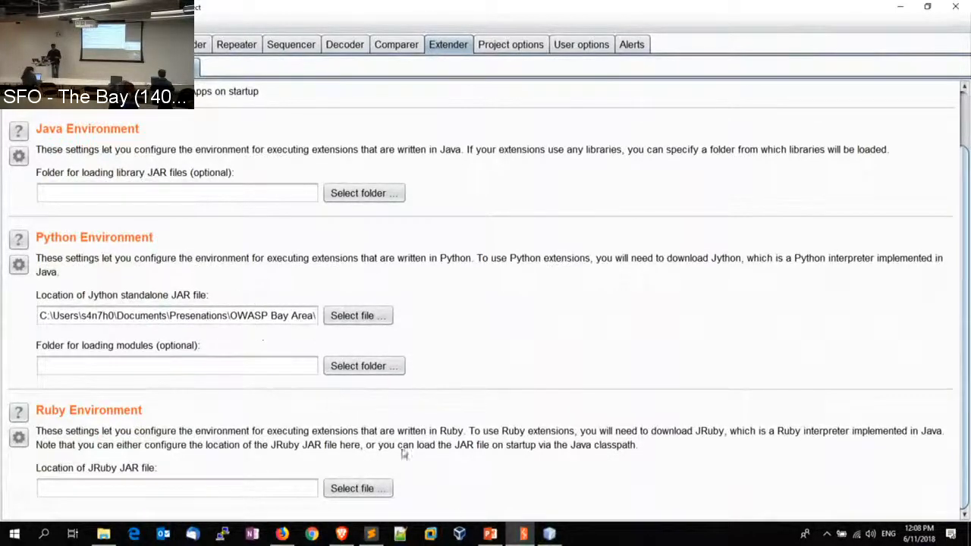
left_click(489, 534)
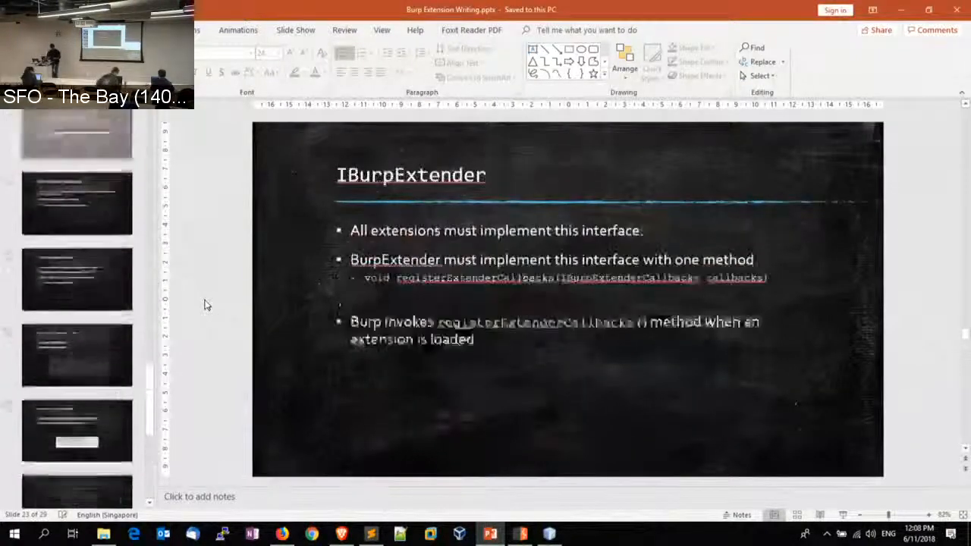
Show the 'Setup for Python' slide with the Jython download link, then return to Burp.
left_click(76, 211)
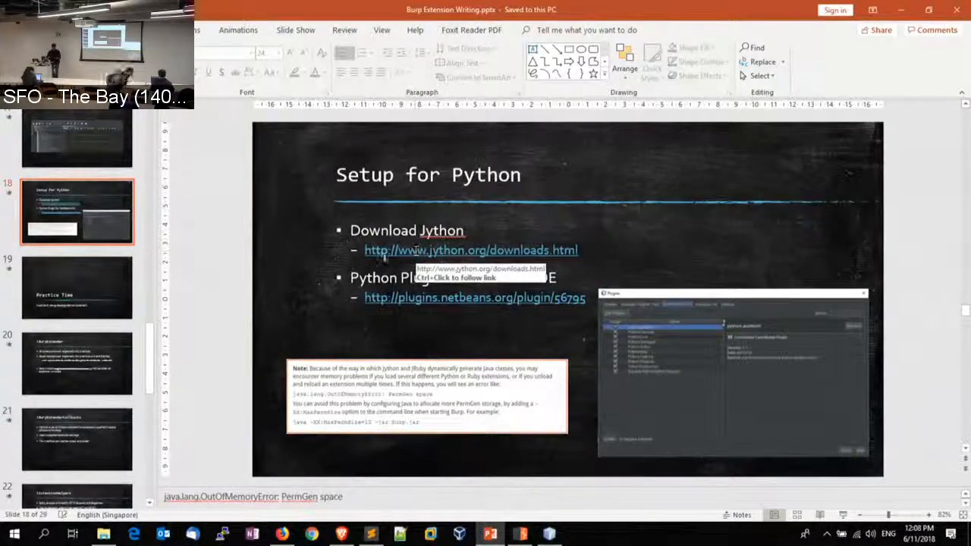
mouse_move(488, 264)
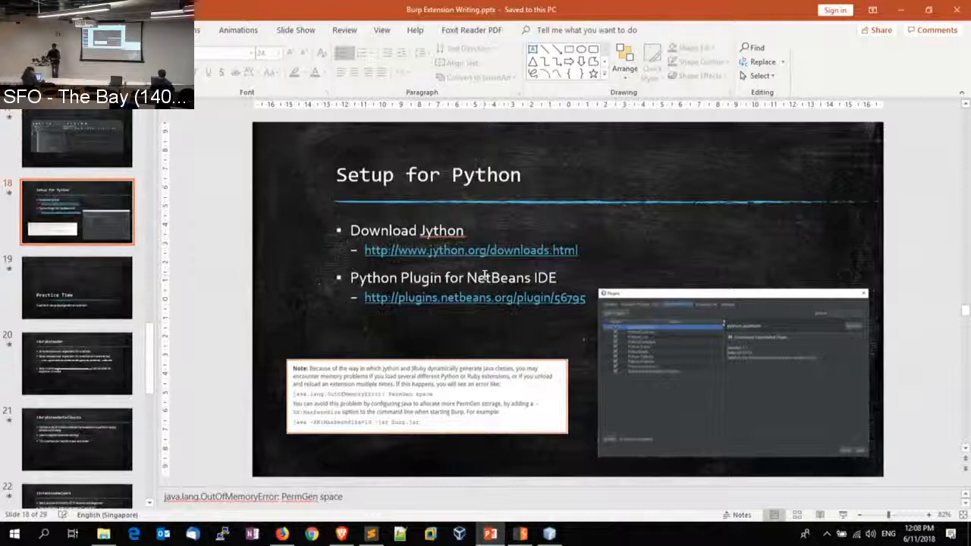
left_click(522, 533)
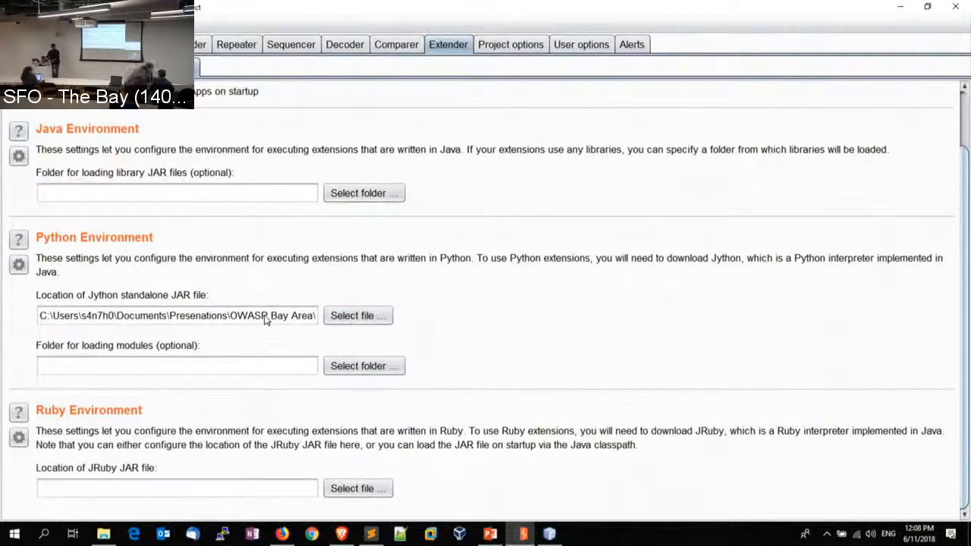
mouse_move(478, 112)
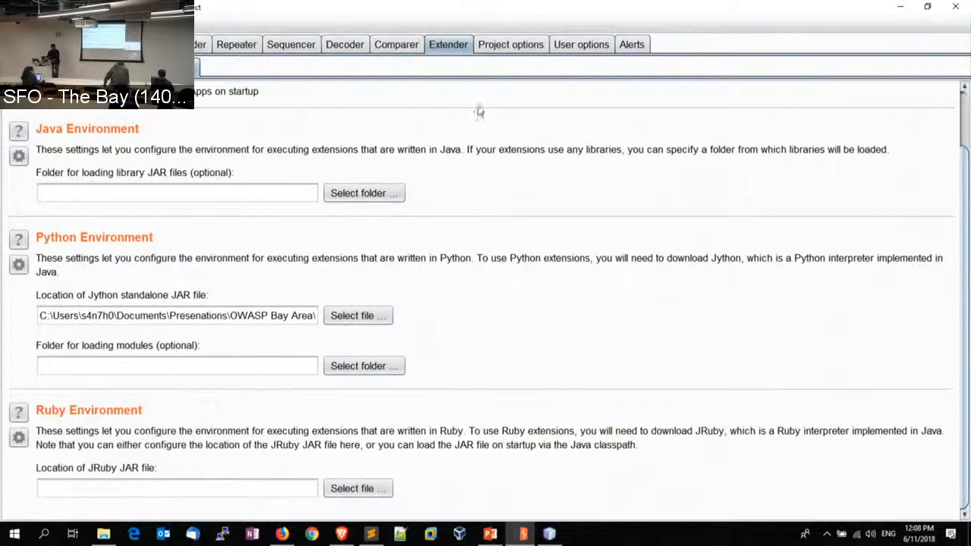
mouse_move(447, 279)
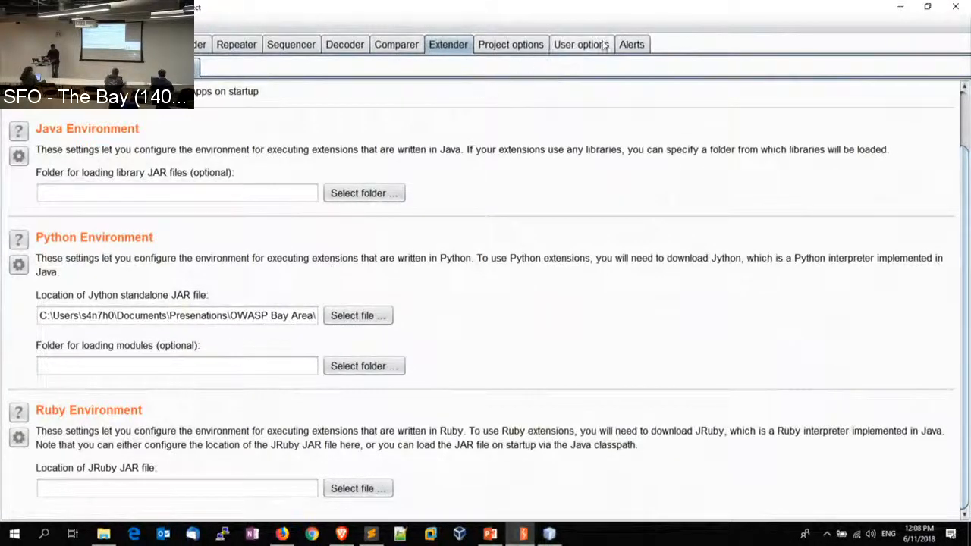
Visit the user-level settings and return to the Extender extension settings.
left_click(581, 44)
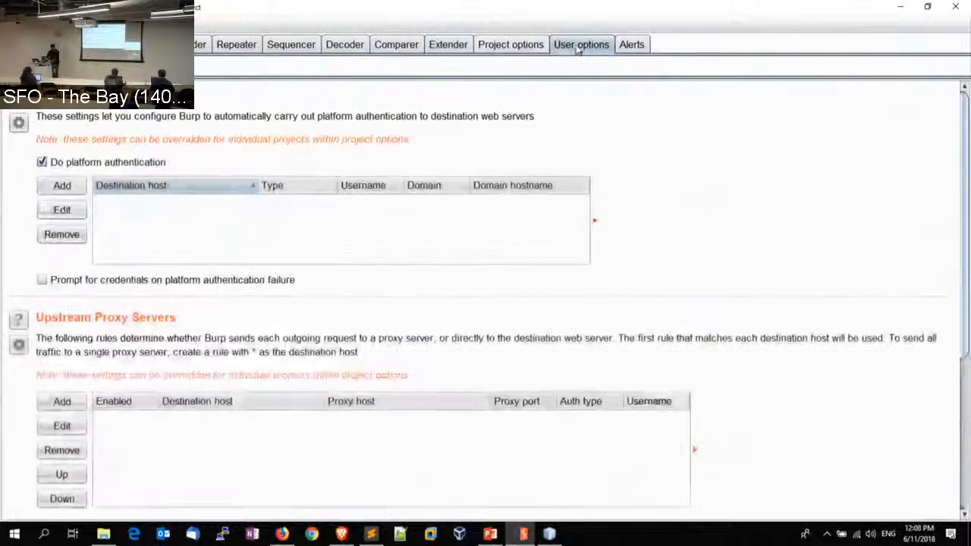
left_click(447, 44)
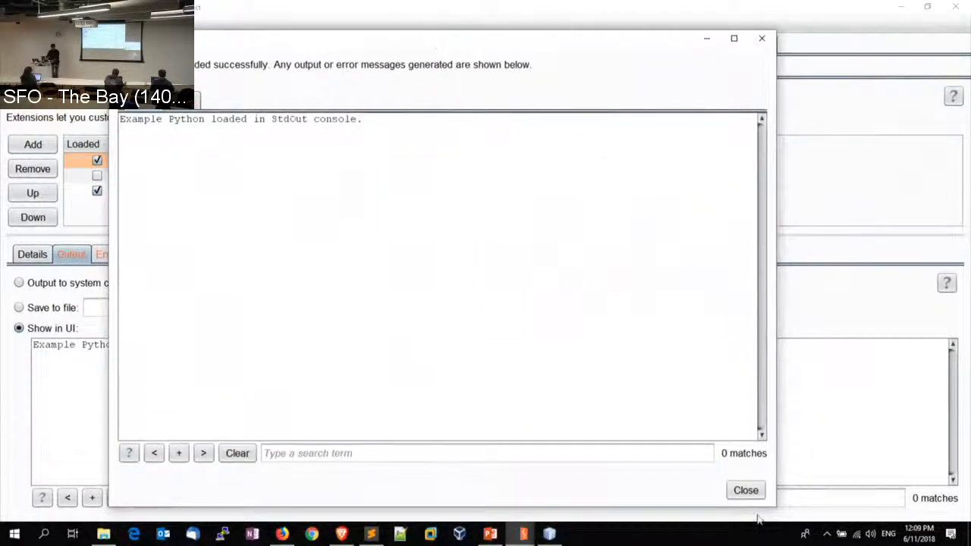
left_click(744, 488)
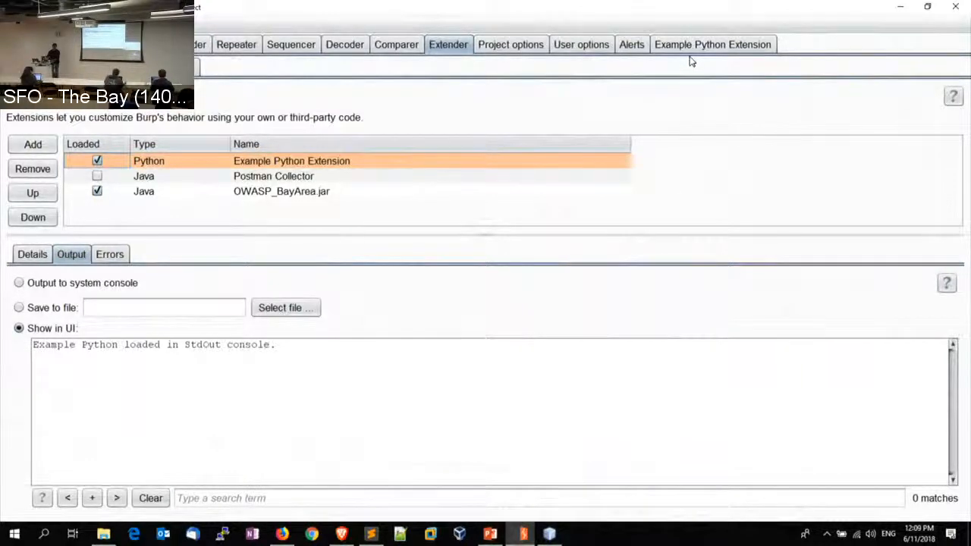
left_click(713, 44)
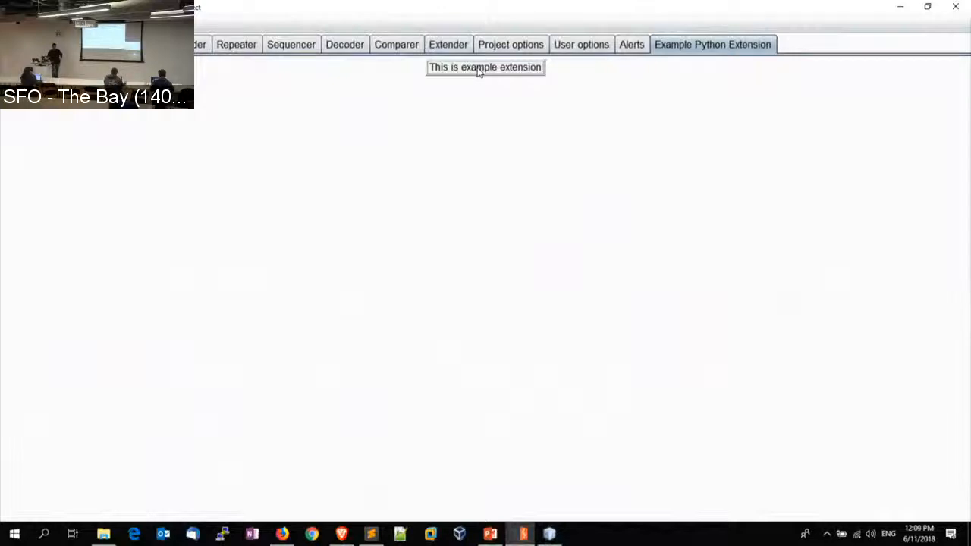
mouse_move(503, 94)
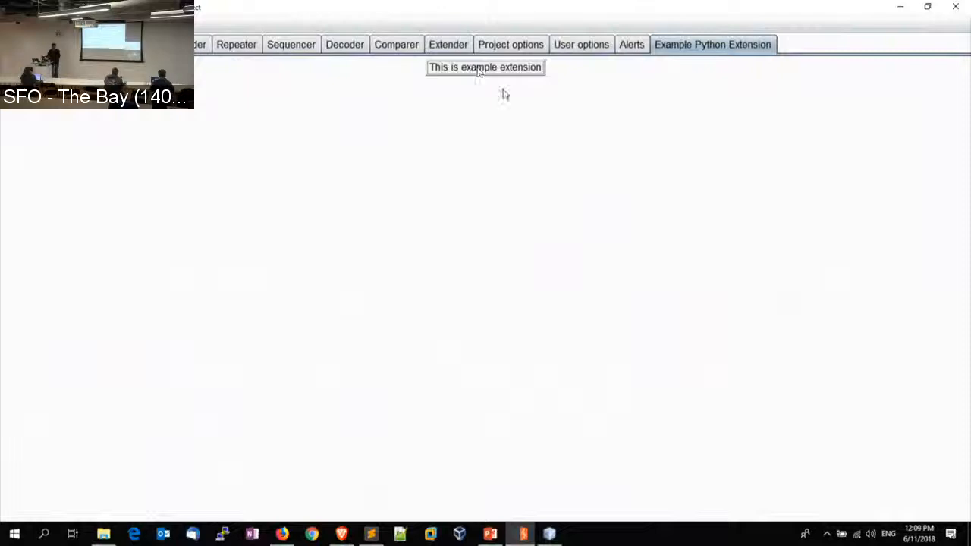
mouse_move(197, 195)
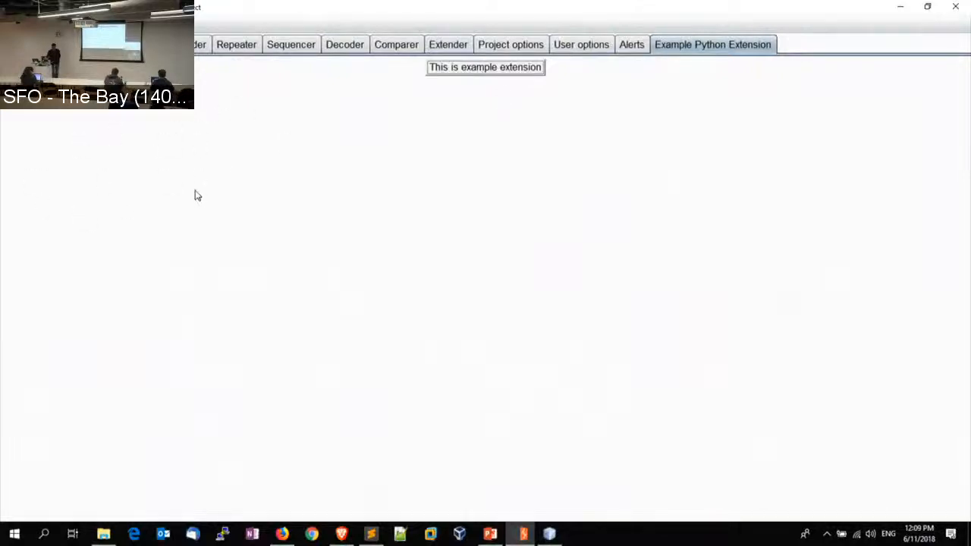
mouse_move(252, 127)
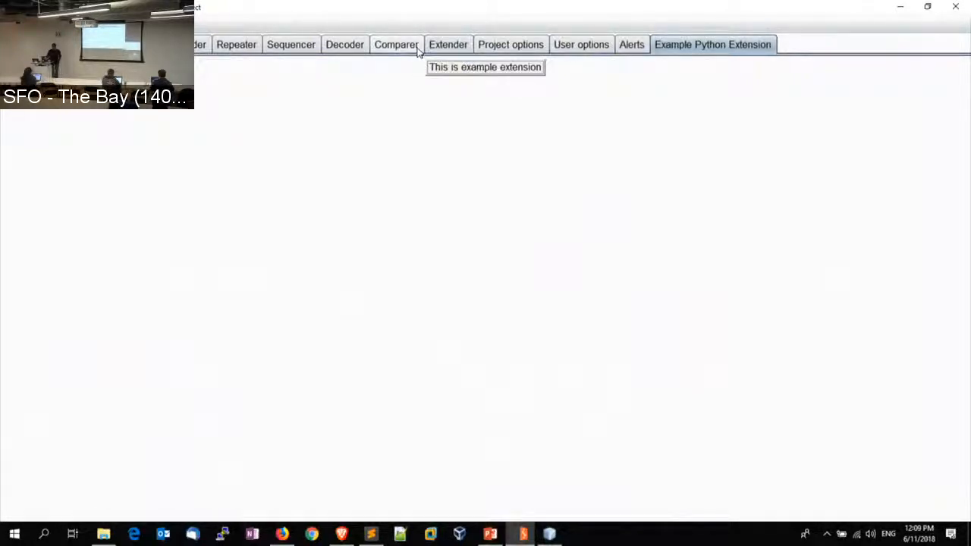
mouse_move(417, 85)
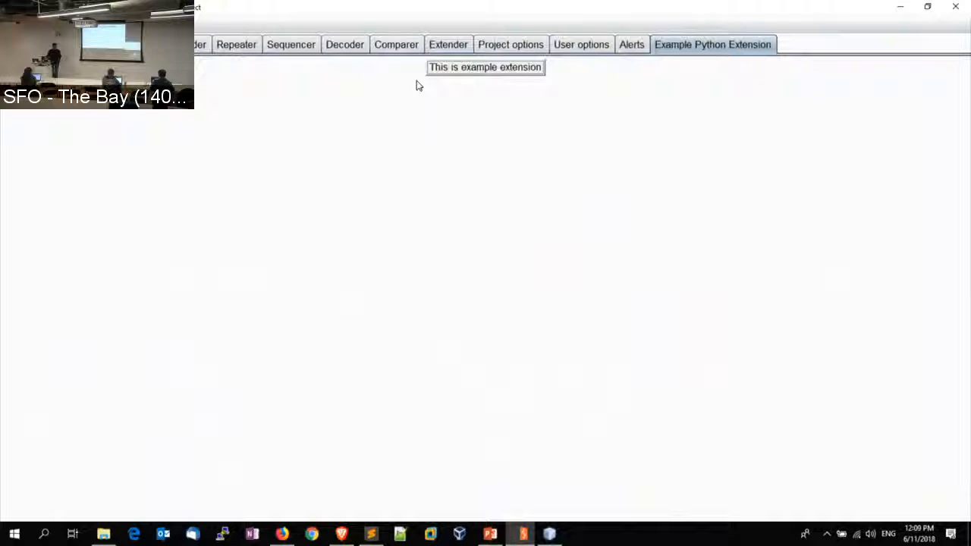
mouse_move(306, 497)
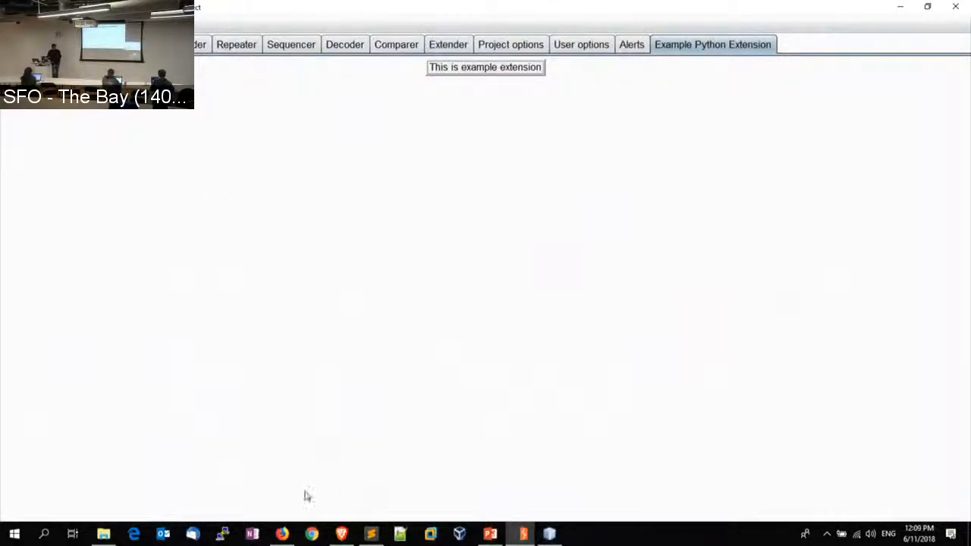
left_click(283, 534)
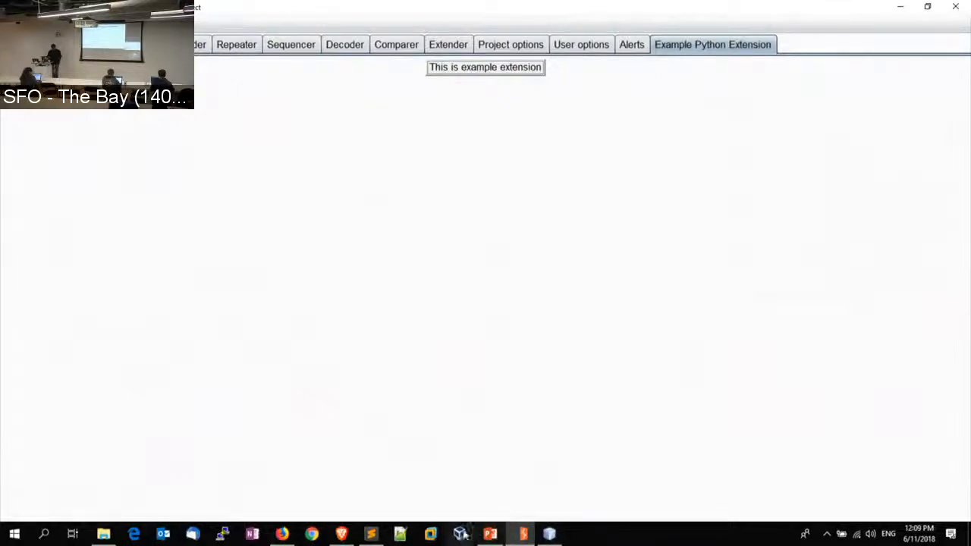
mouse_move(370, 534)
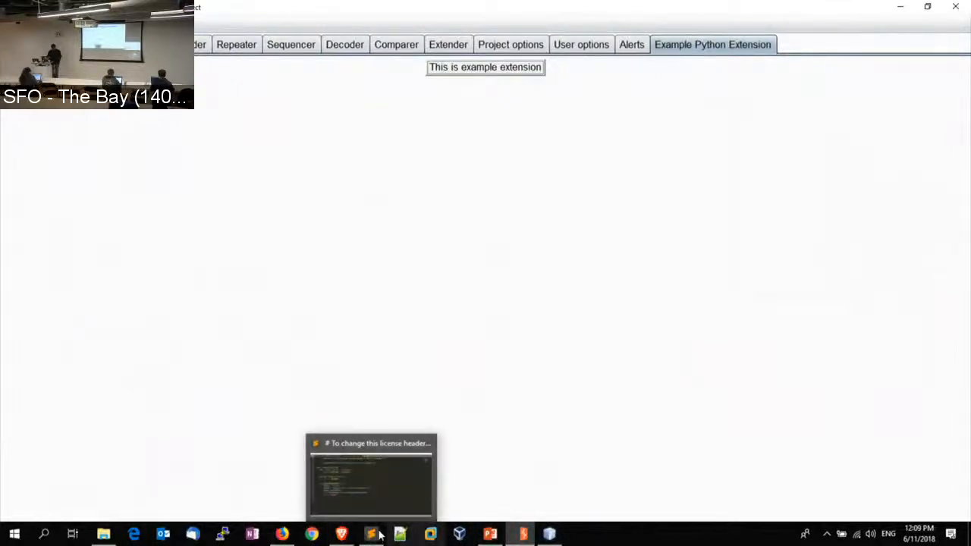
Bring up the Burp Extension Writing title slide, then move to the Sublime Text tab.
left_click(490, 534)
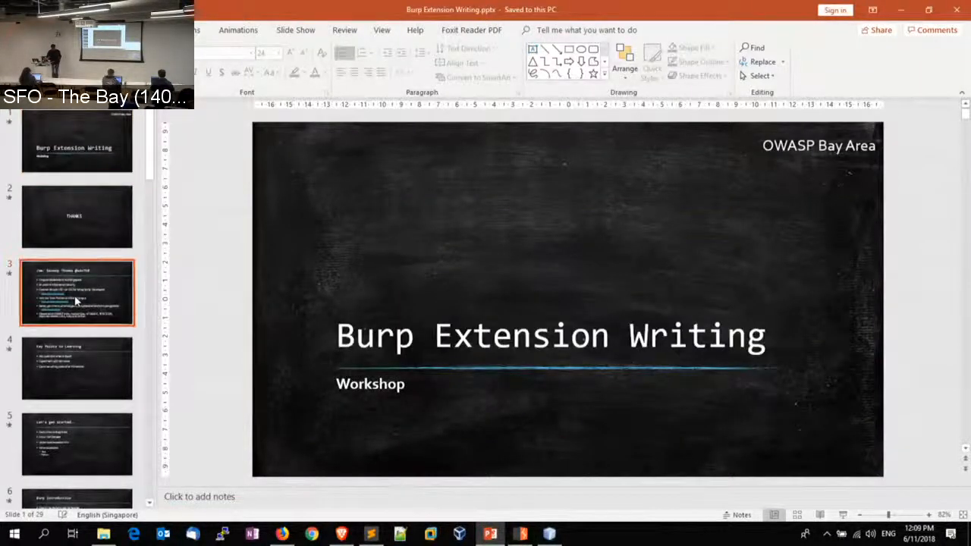
left_click(76, 291)
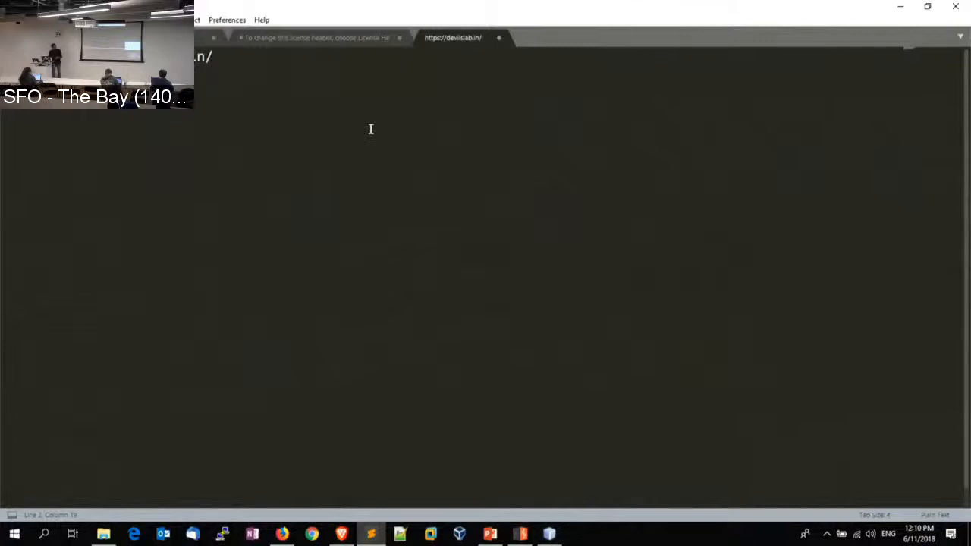
Add github.com/s4n7h0 and infoseccampus.com lines, and begin a fourth entry 'hal'.
type("github.com/s4n7h0")
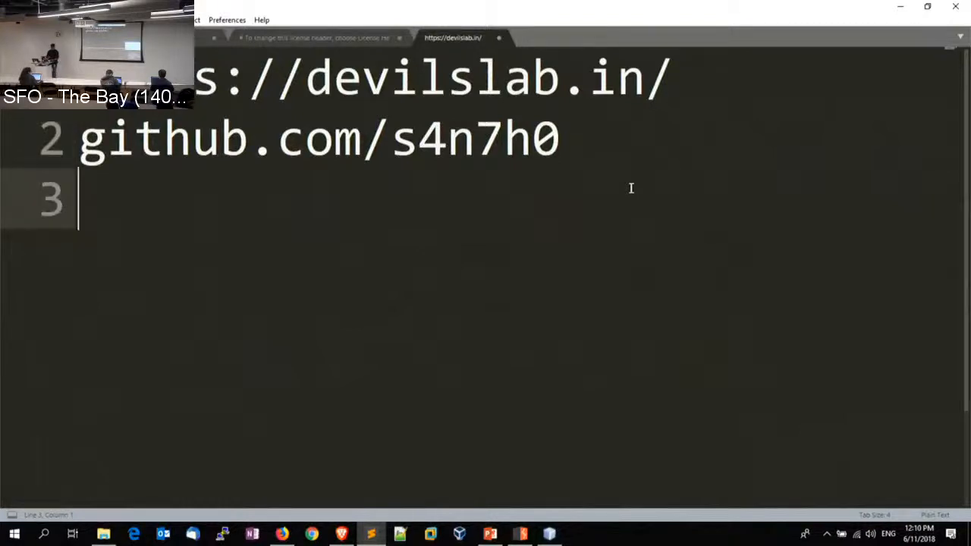
type("info")
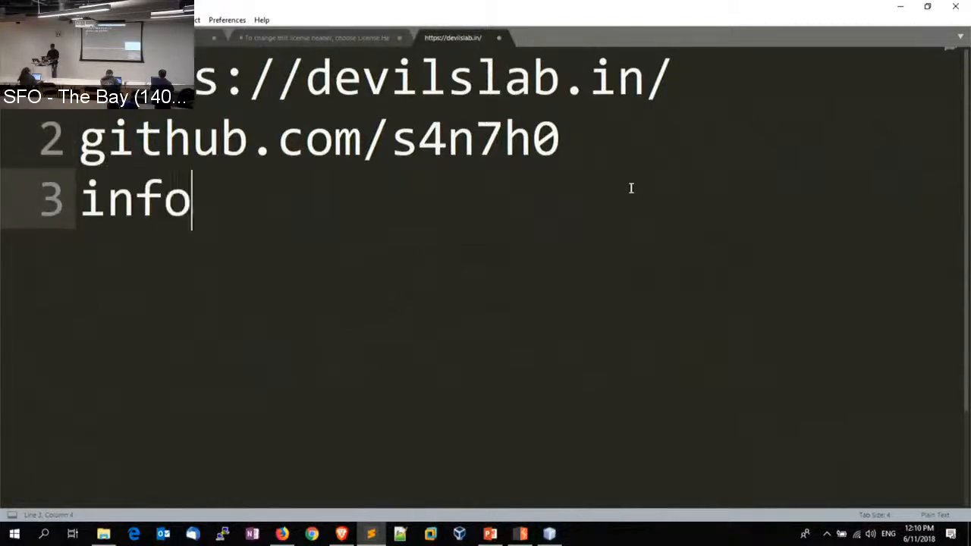
key("Backspace")
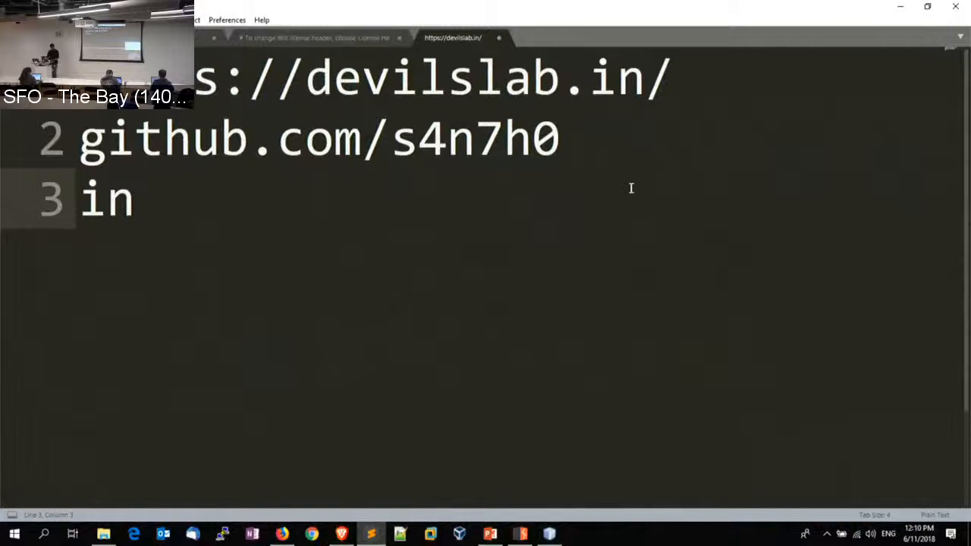
type("foseccampus.com")
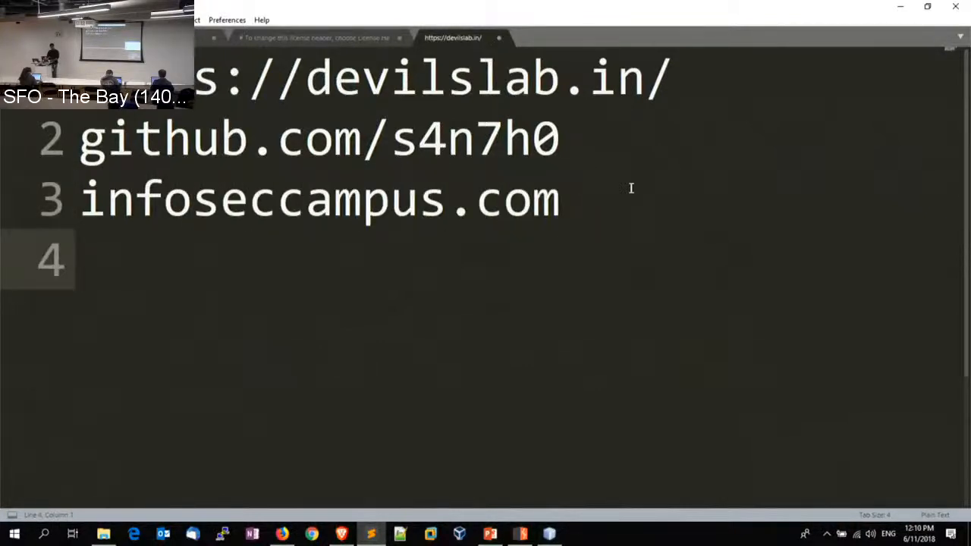
type("ha")
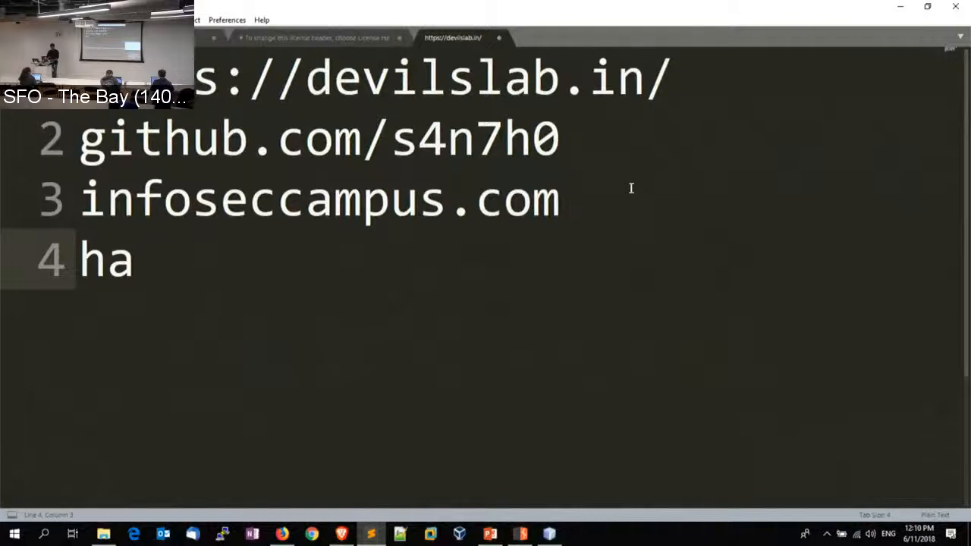
type("l")
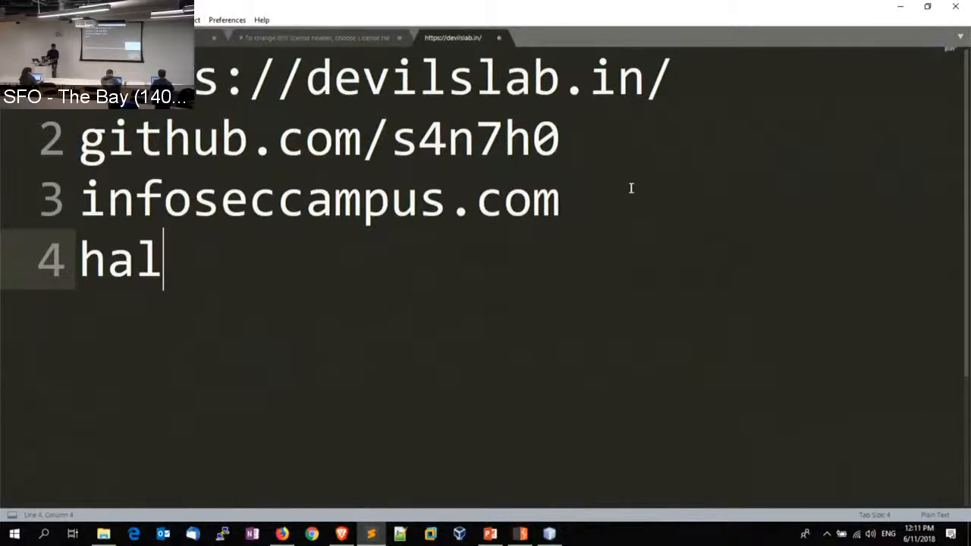
type("cyon-ide")
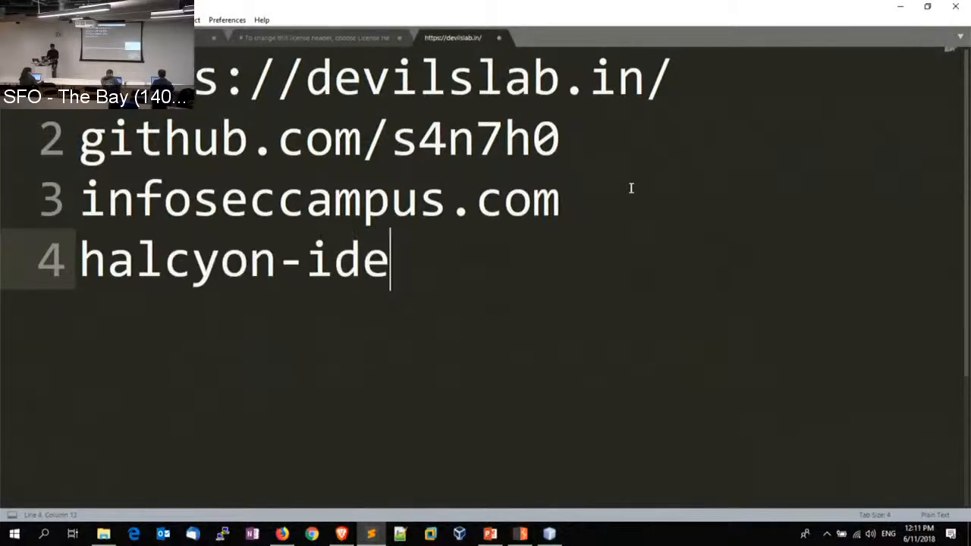
type(".org")
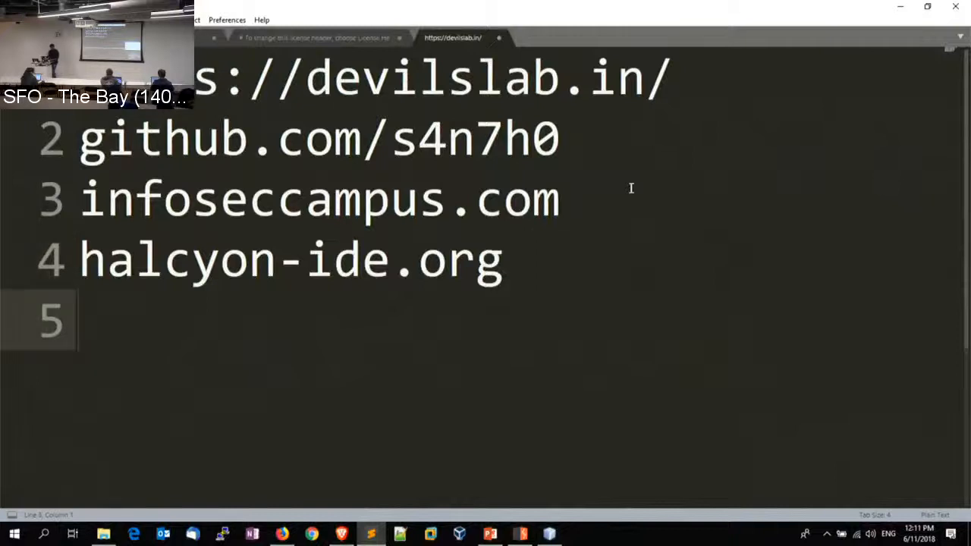
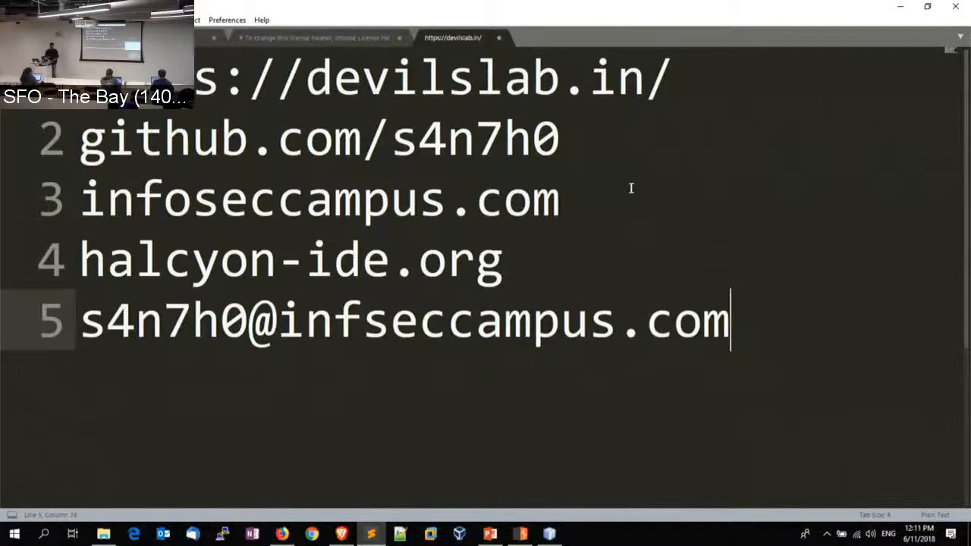